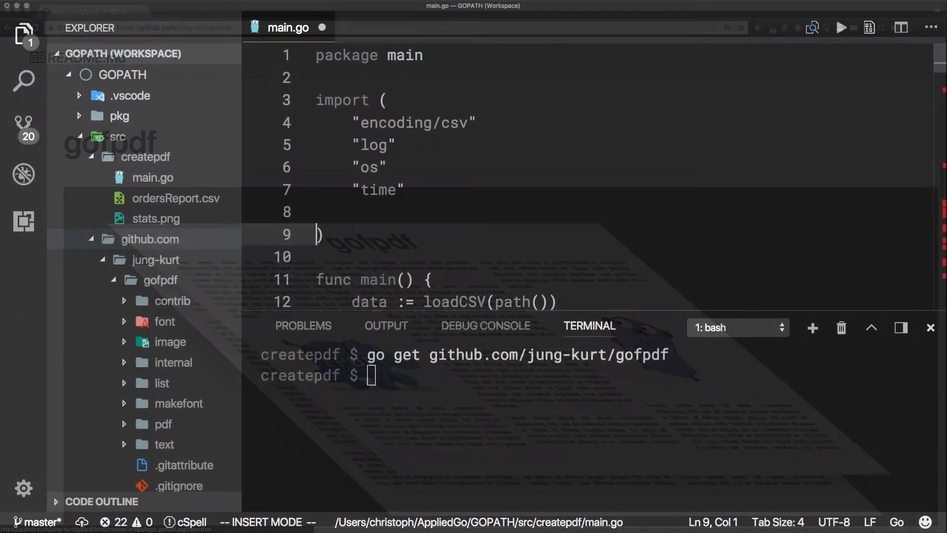
Finish the github.com/jung-kurt/gofpdf import line and return to normal mode.
{"action": "key", "text": "Escape"}
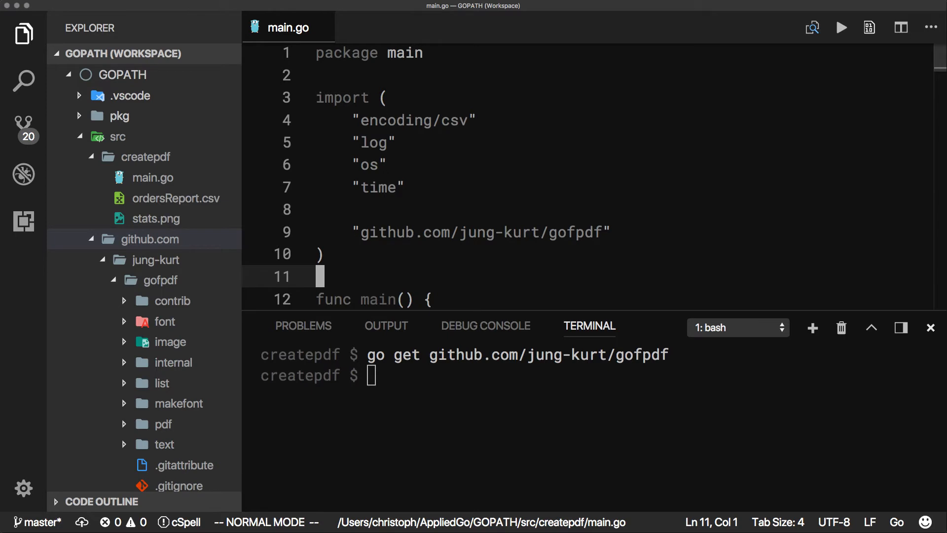
{"action": "left_click", "coordinate": [928, 327]}
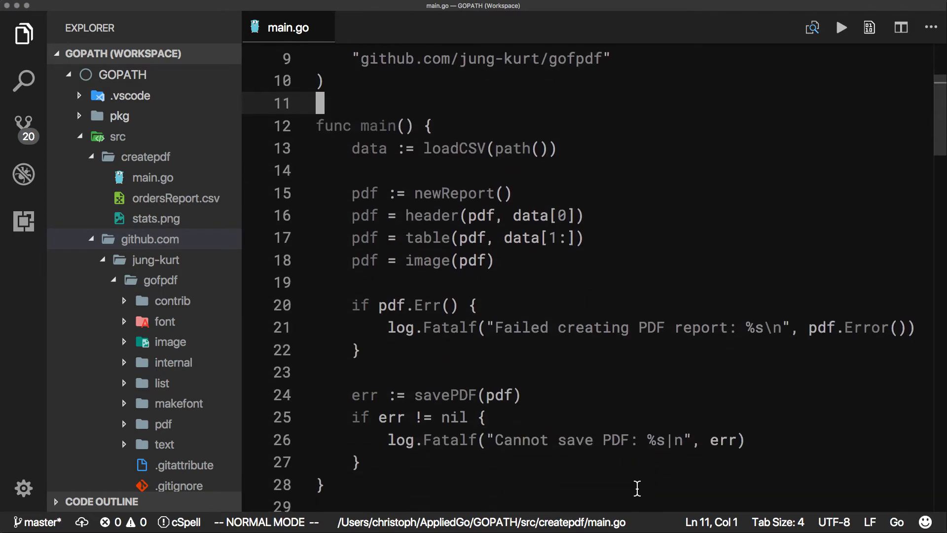
{"action": "scroll", "scroll_direction": "down", "scroll_amount": 3}
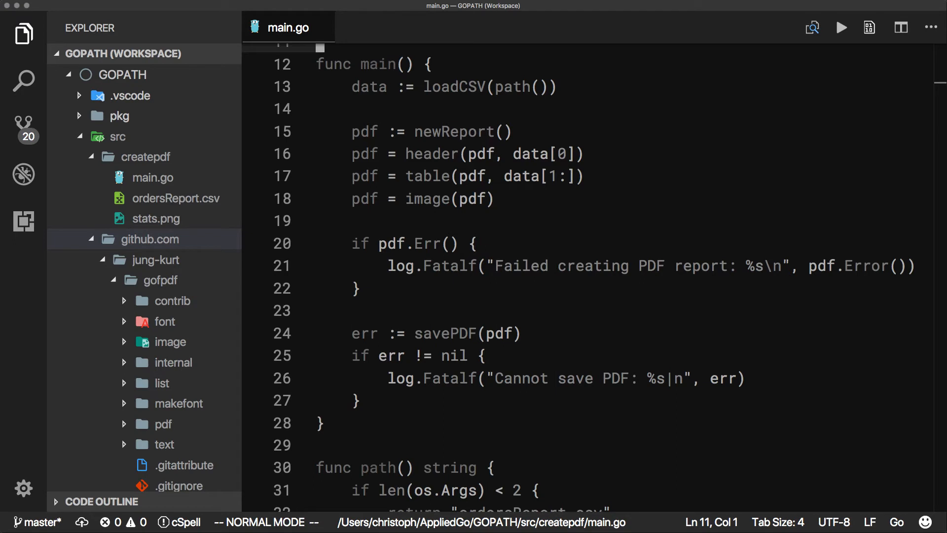
{"action": "double_click", "coordinate": [419, 243]}
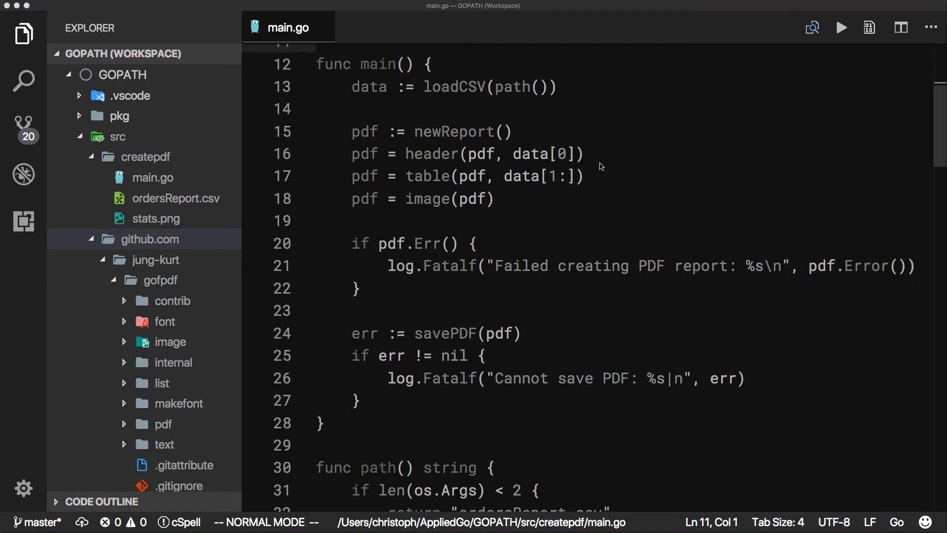
{"action": "scroll", "scroll_direction": "down", "scroll_amount": 3}
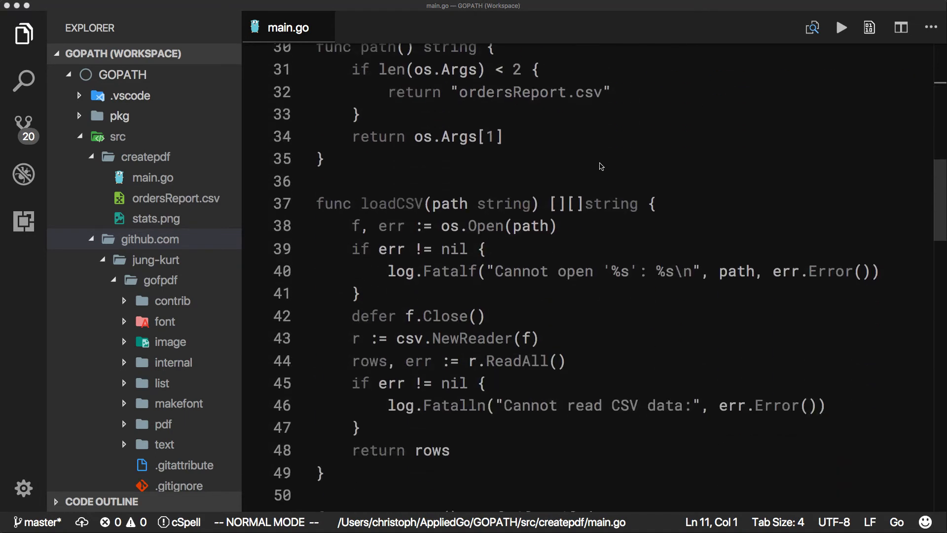
{"action": "scroll", "scroll_direction": "up", "scroll_amount": 3}
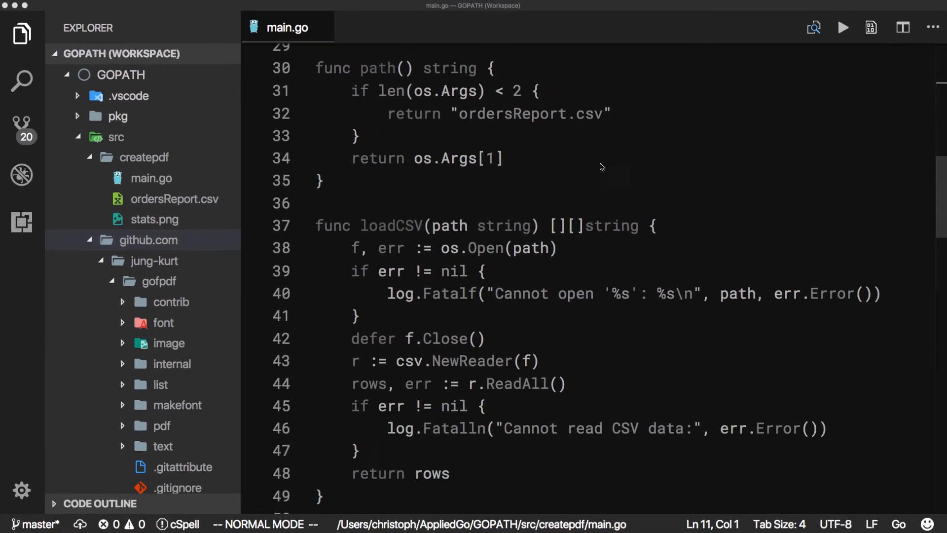
{"action": "scroll", "scroll_direction": "up", "scroll_amount": 3}
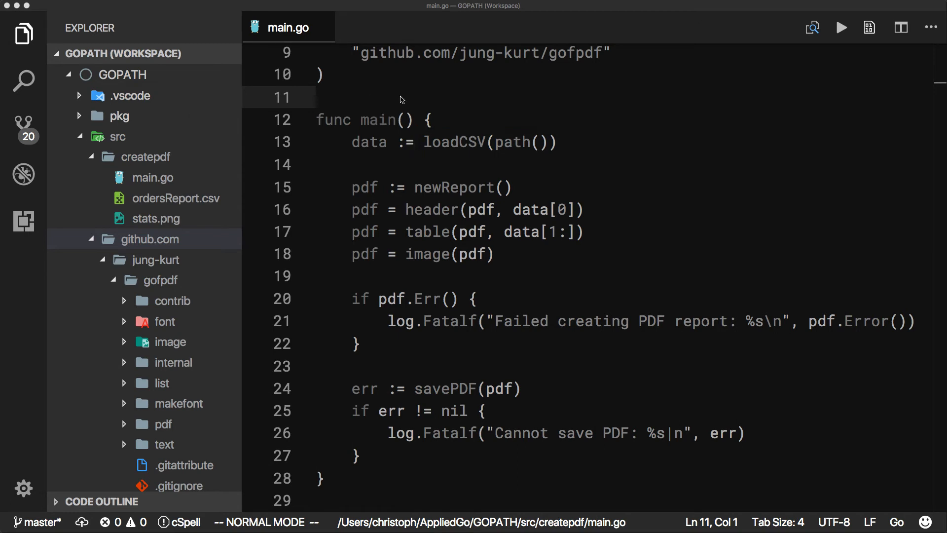
{"action": "scroll", "scroll_direction": "up", "scroll_amount": 3}
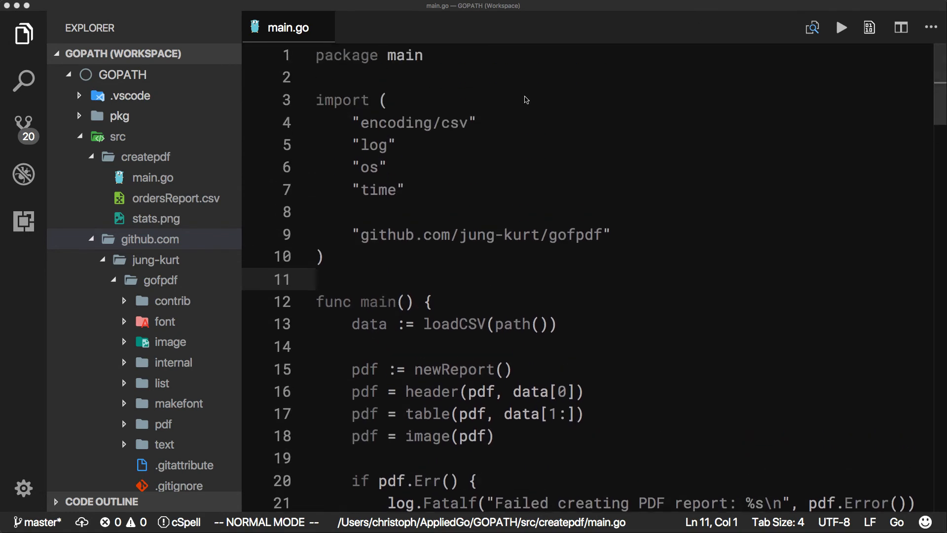
{"action": "mouse_move", "coordinate": [419, 270]}
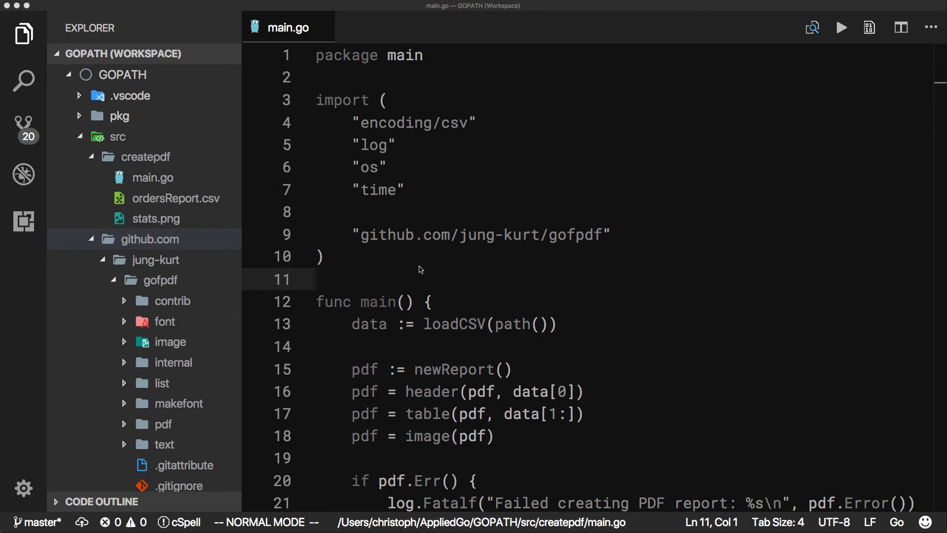
{"action": "double_click", "coordinate": [481, 234]}
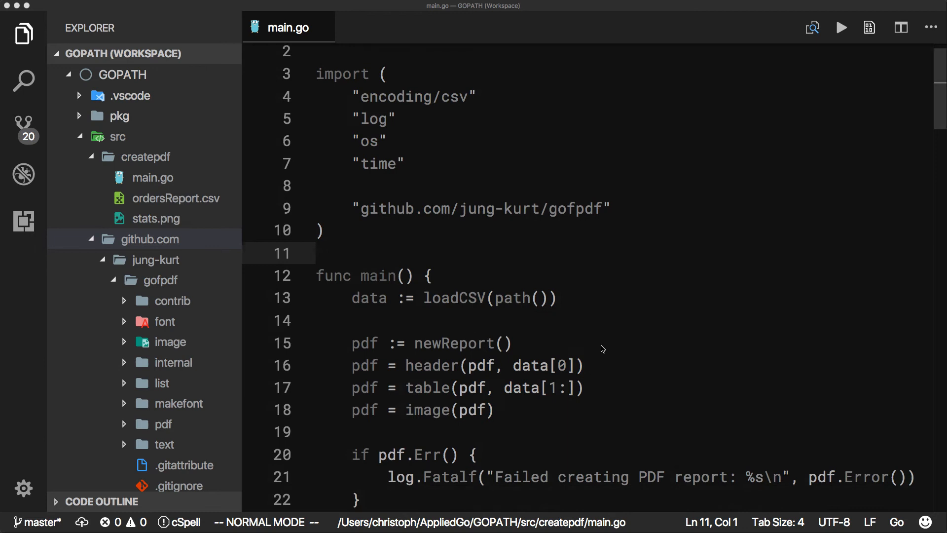
{"action": "scroll", "scroll_direction": "down", "scroll_amount": 3}
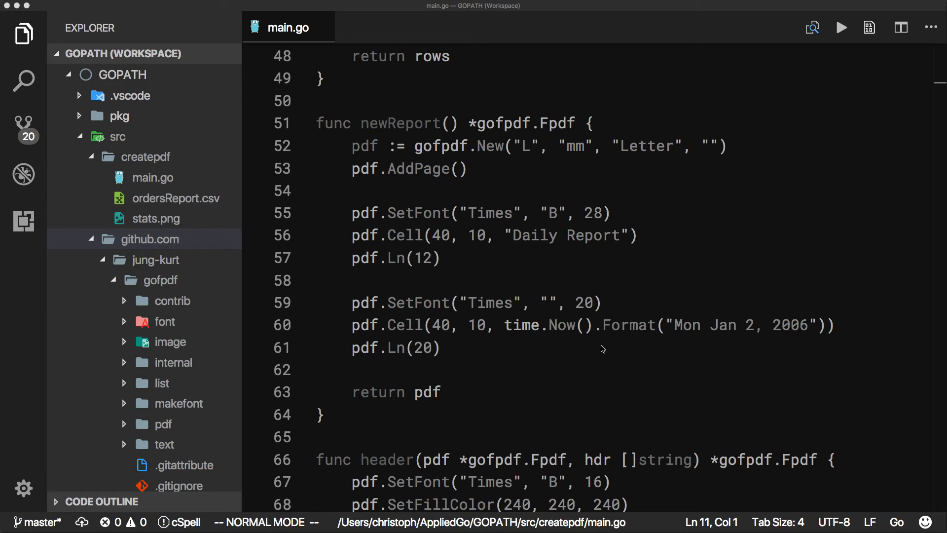
{"action": "double_click", "coordinate": [364, 146]}
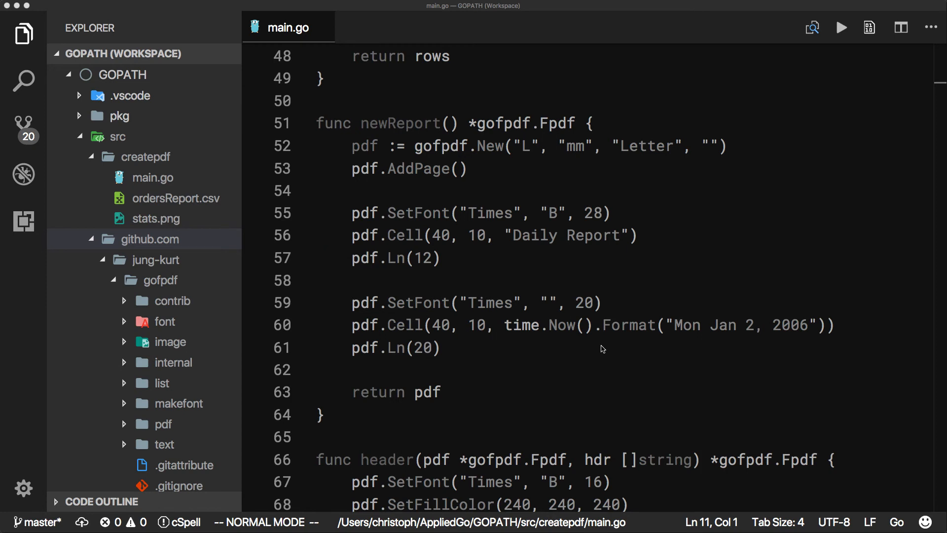
{"action": "scroll", "scroll_direction": "down", "scroll_amount": 3}
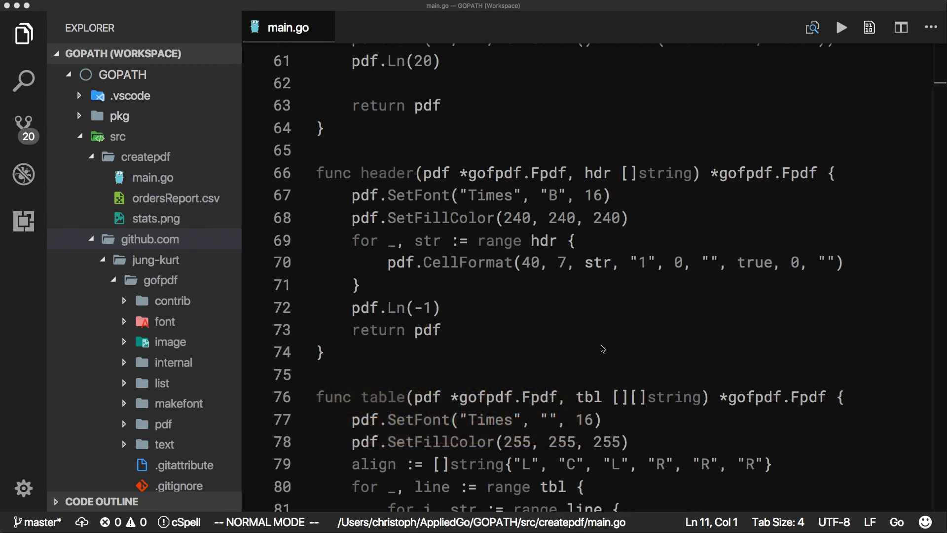
{"action": "scroll", "scroll_direction": "down", "scroll_amount": 3}
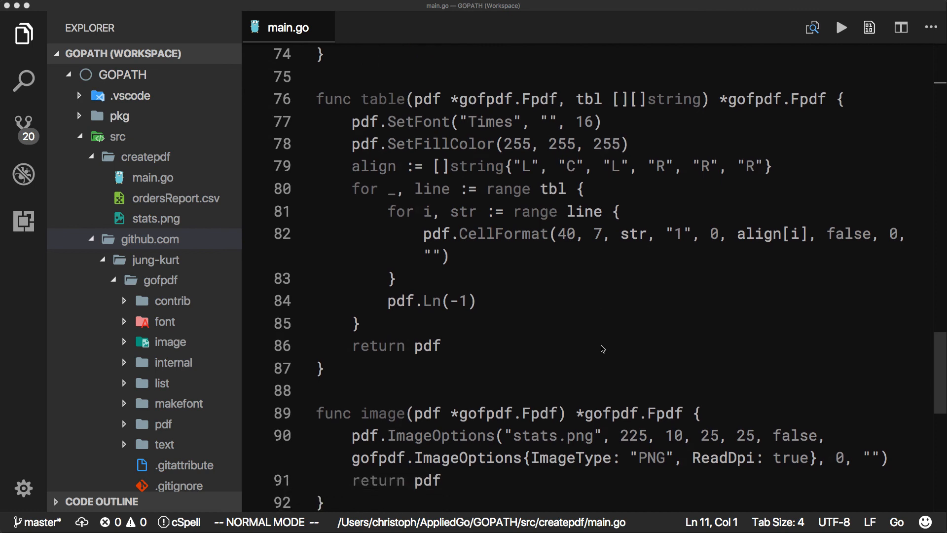
Run go run main.go in the terminal to generate report.pdf.
{"action": "scroll", "scroll_direction": "down", "scroll_amount": 3}
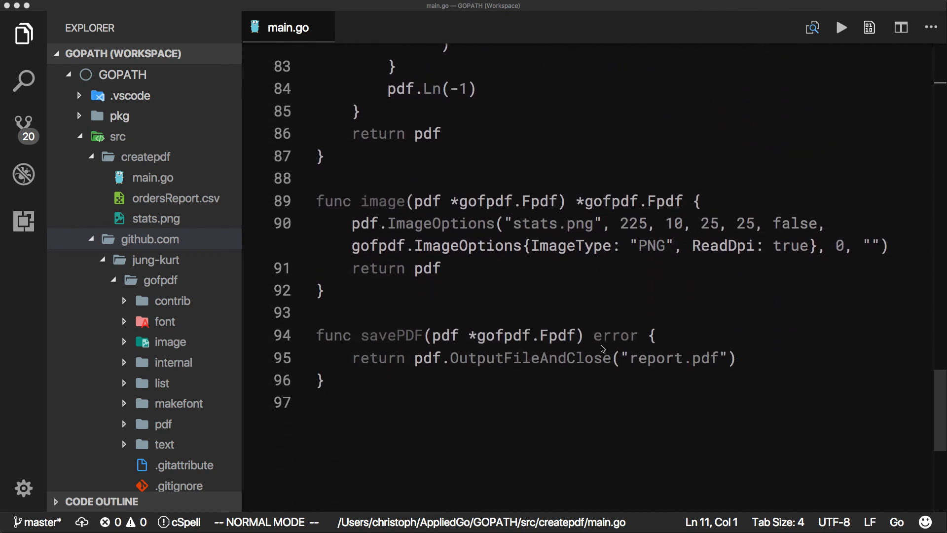
{"action": "scroll", "scroll_direction": "up", "scroll_amount": 3}
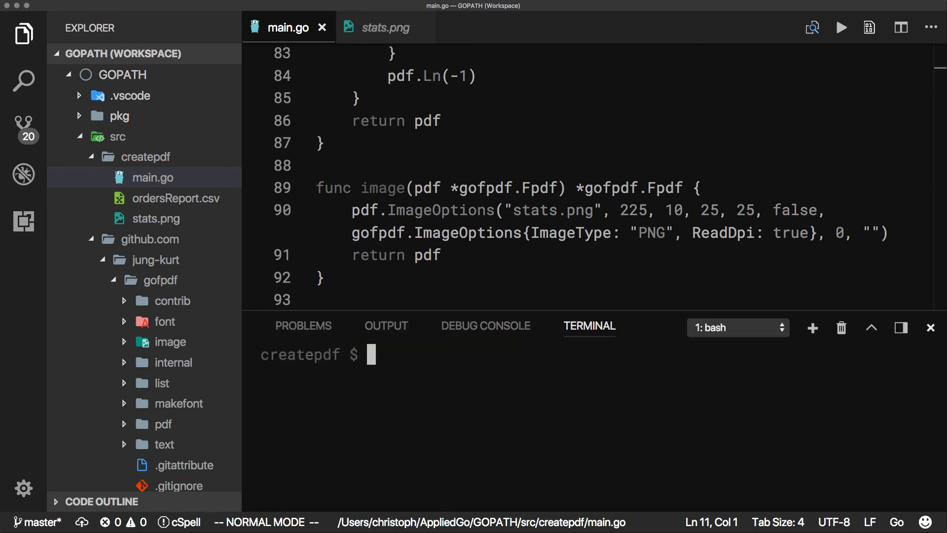
{"action": "type", "text": "go run main.go"}
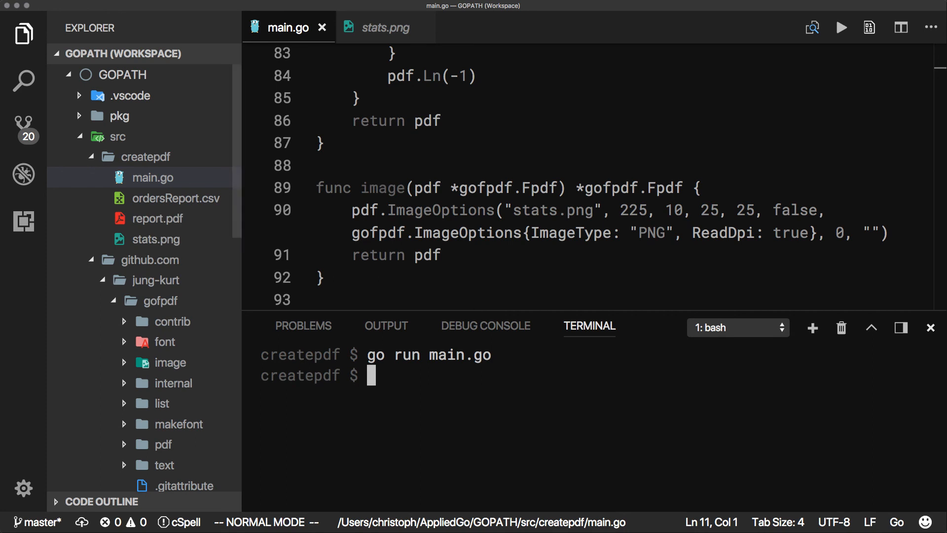
Reveal report.pdf in Finder and view the Daily Report with table and logo.
{"action": "right_click", "coordinate": [154, 219]}
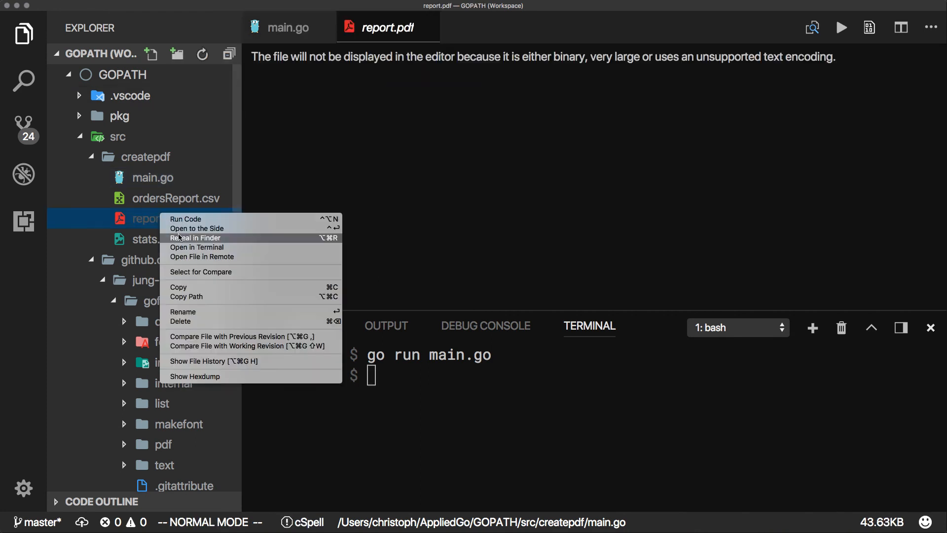
{"action": "left_click", "coordinate": [196, 237]}
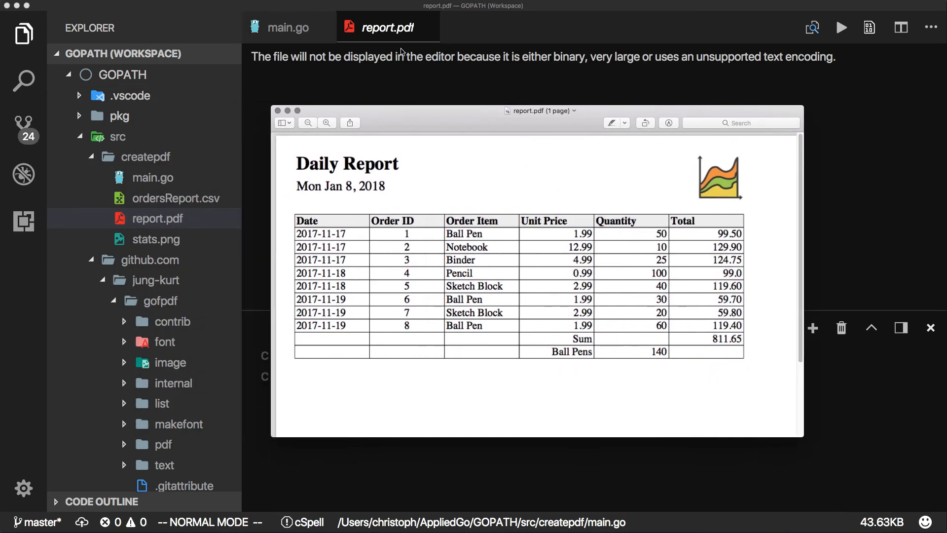
{"action": "left_click", "coordinate": [288, 27]}
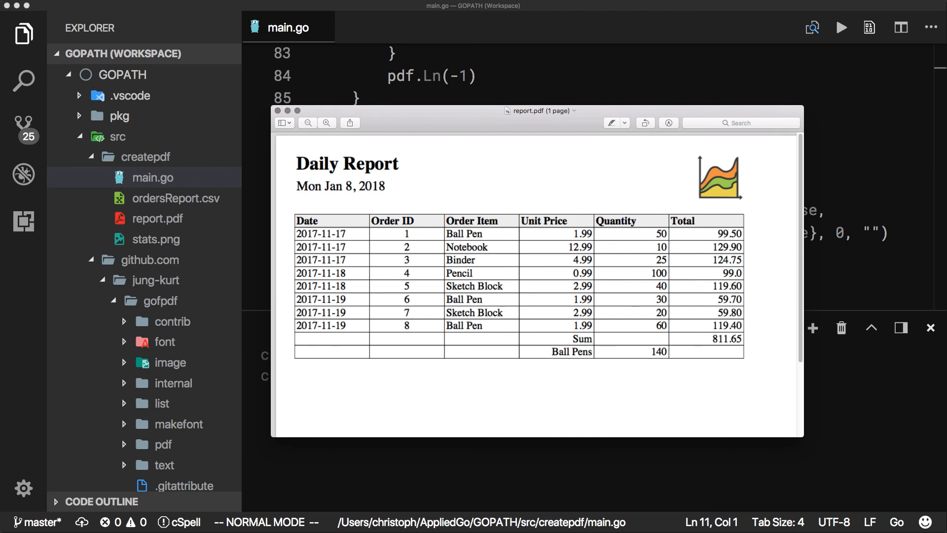